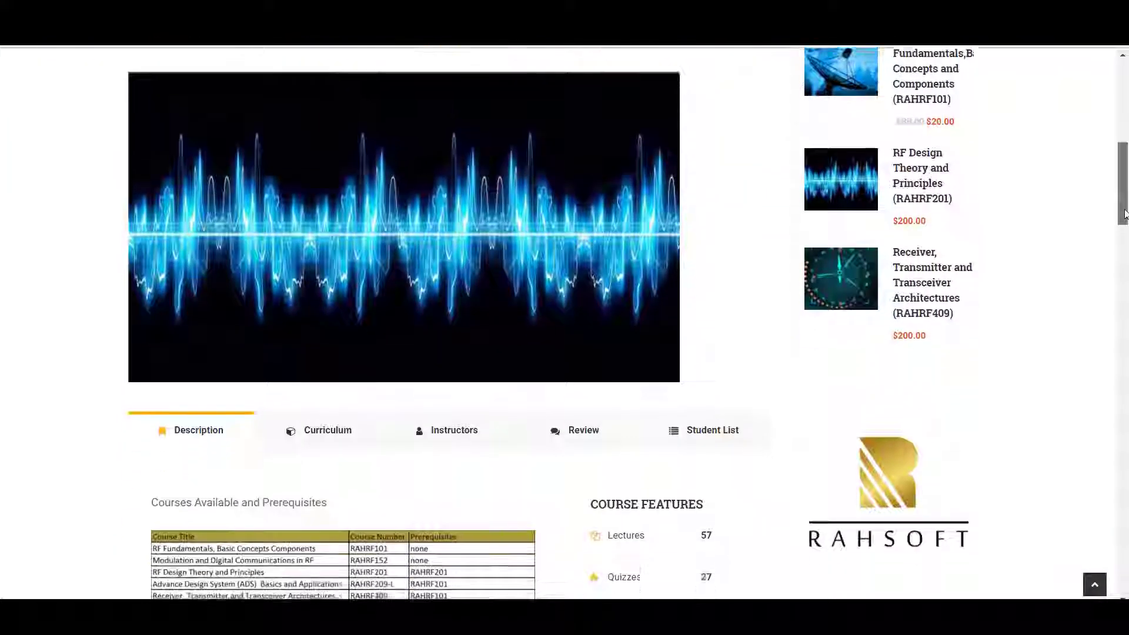
# Switch the RF Design Theory and Principles course page to its Curriculum lecture list.
pyautogui.scroll(-3)
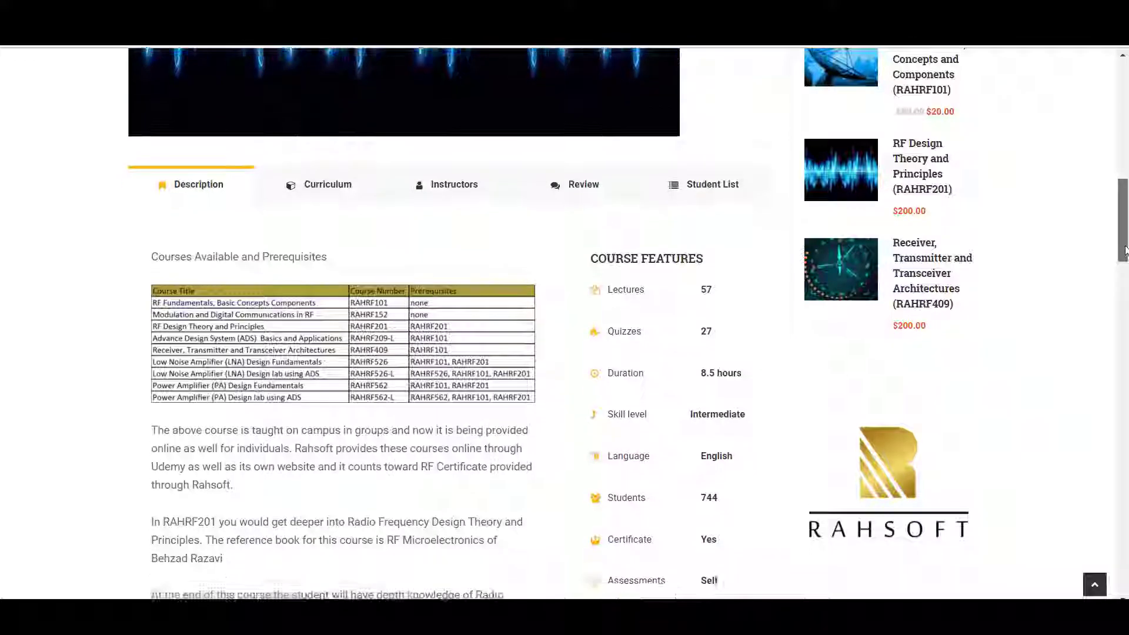
pyautogui.scroll(-3)
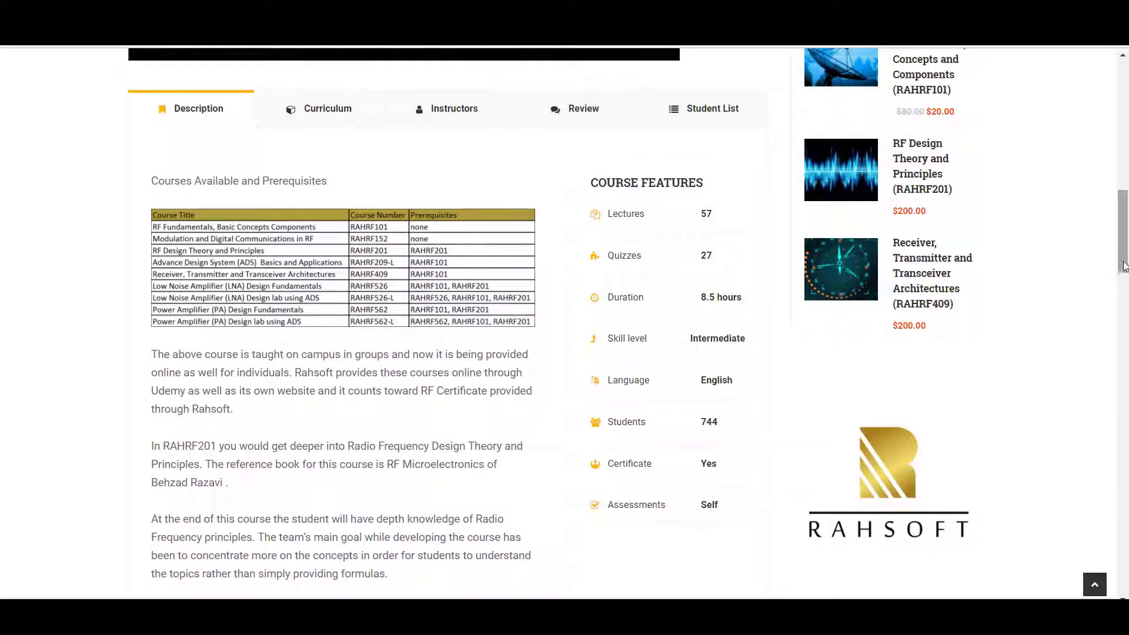
pyautogui.click(327, 108)
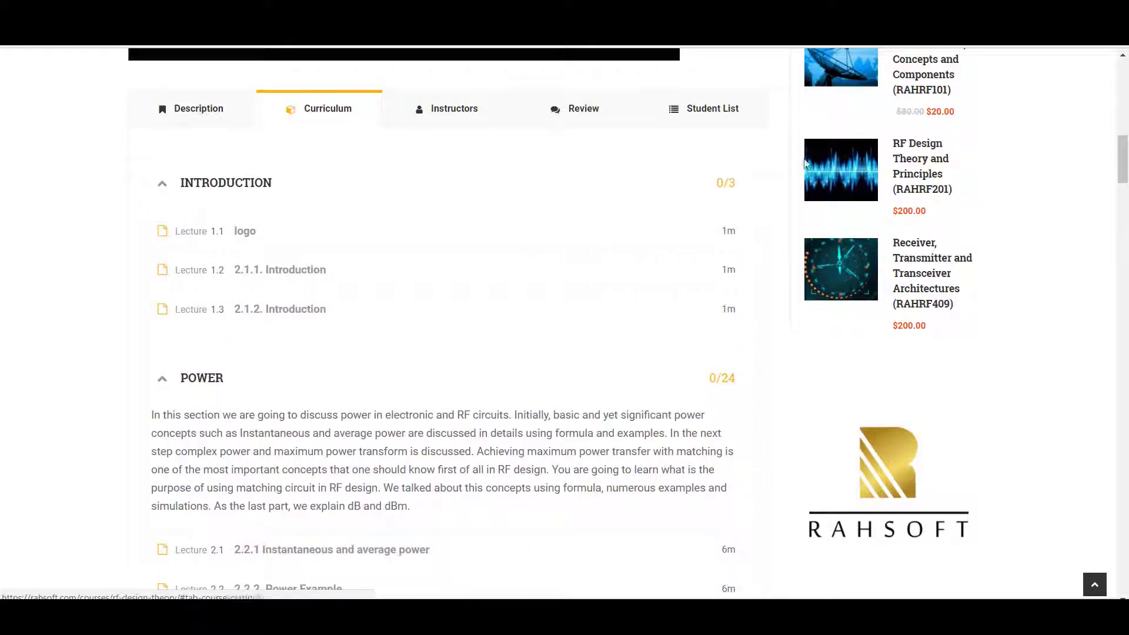
# Browse the curriculum down through the Power, MOS Transistor and Non Linearity lectures.
pyautogui.scroll(-3)
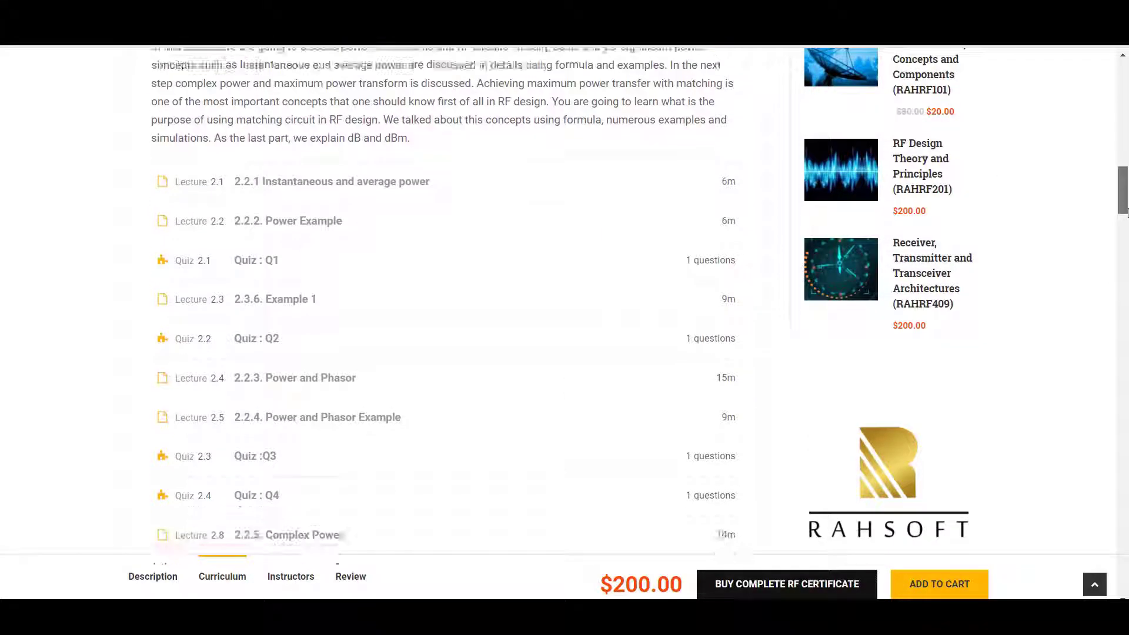
pyautogui.scroll(-3)
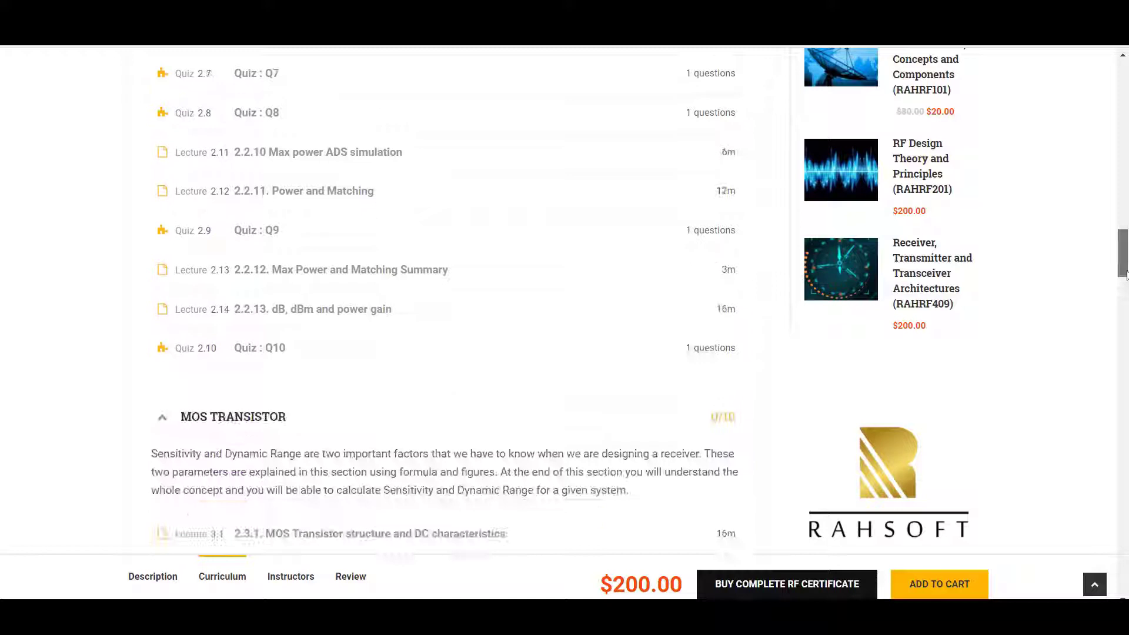
pyautogui.scroll(-3)
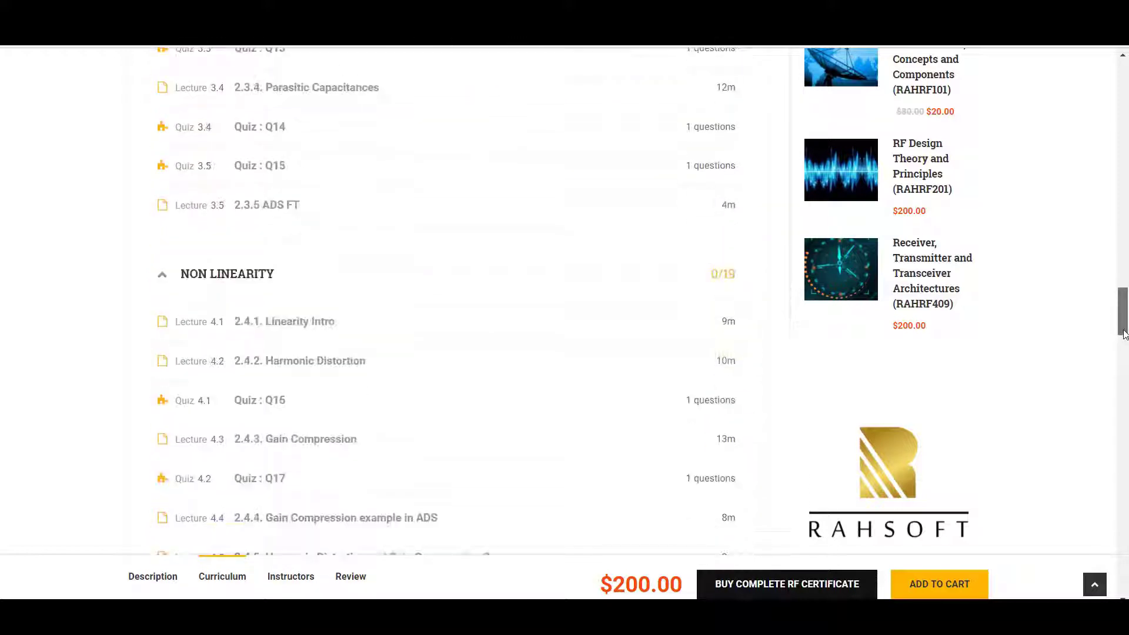
pyautogui.scroll(-3)
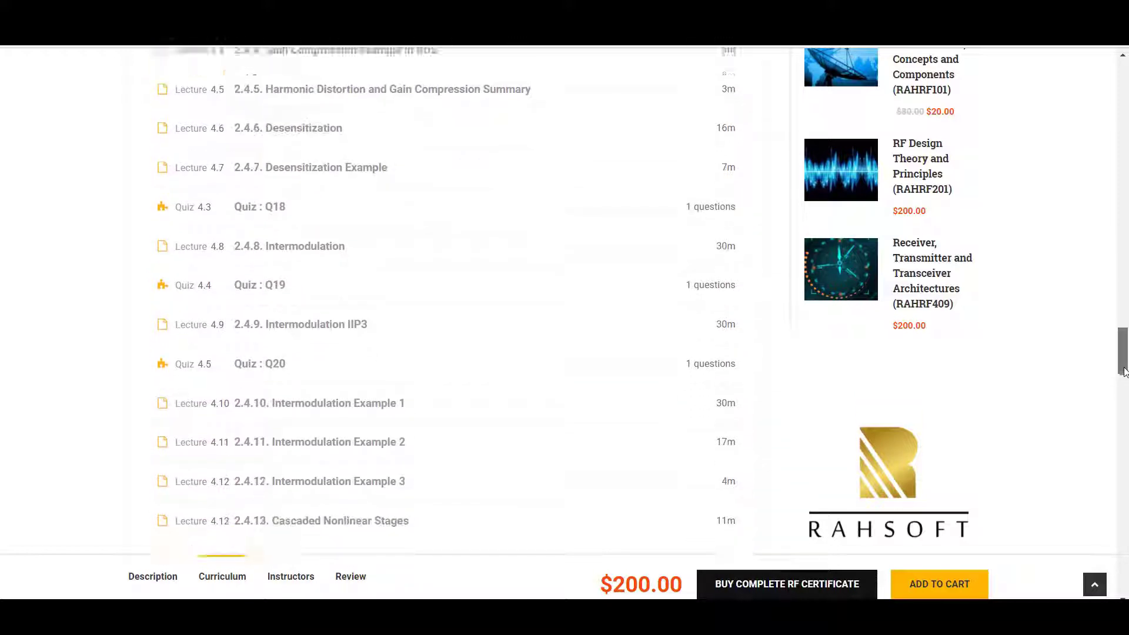
pyautogui.scroll(-3)
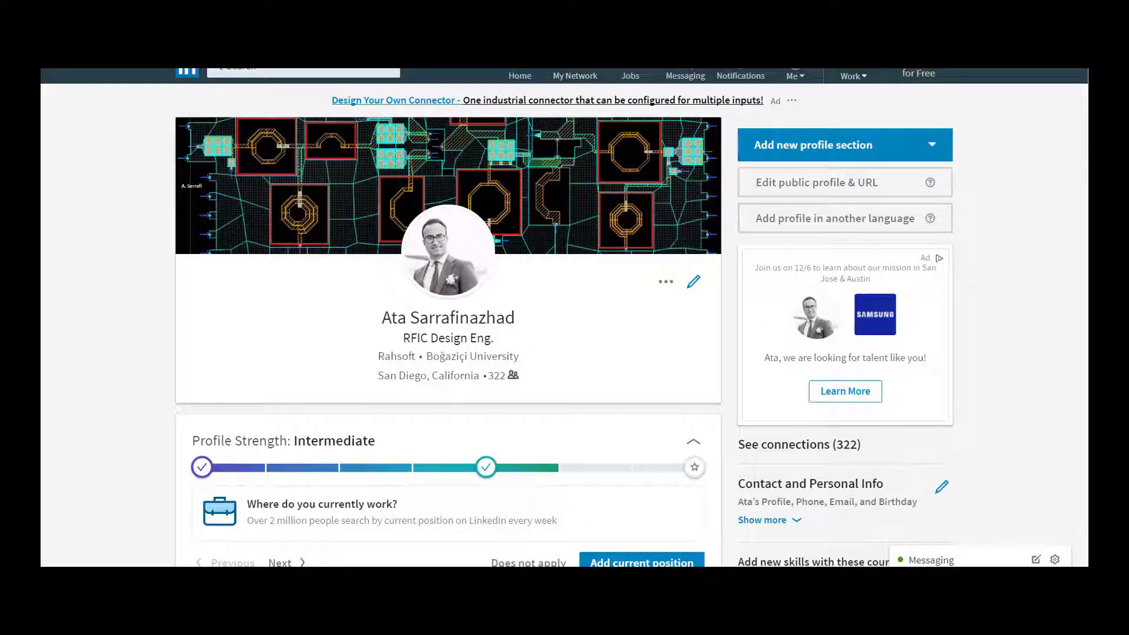
# Browse Ata Sarrafinazhad's LinkedIn profile past the dashboard, articles and activity.
pyautogui.scroll(-3)
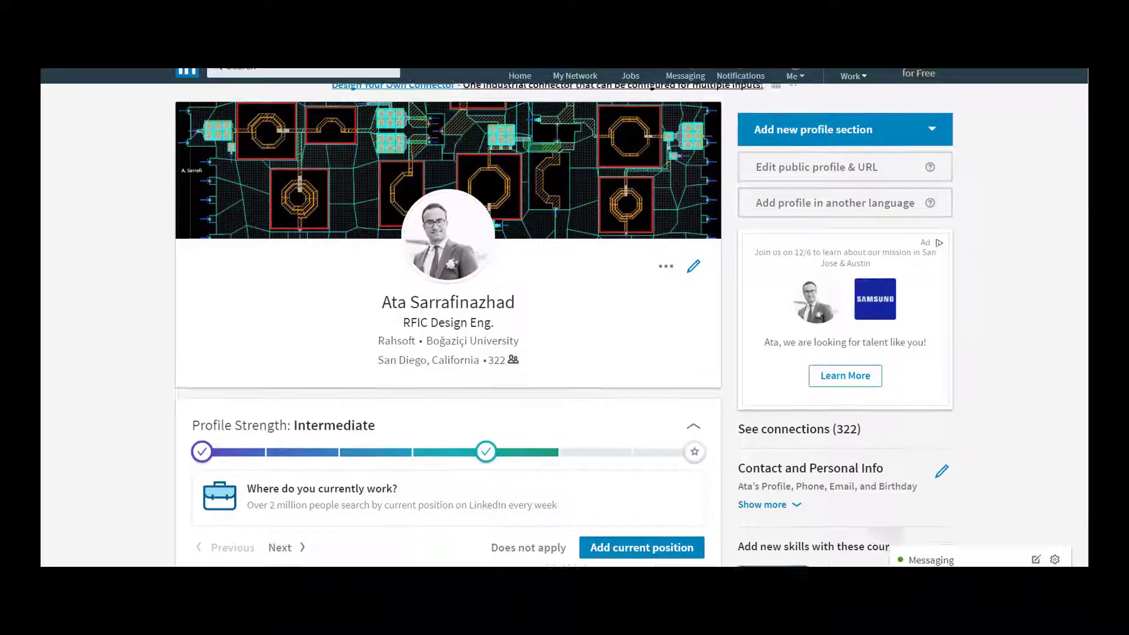
pyautogui.scroll(-3)
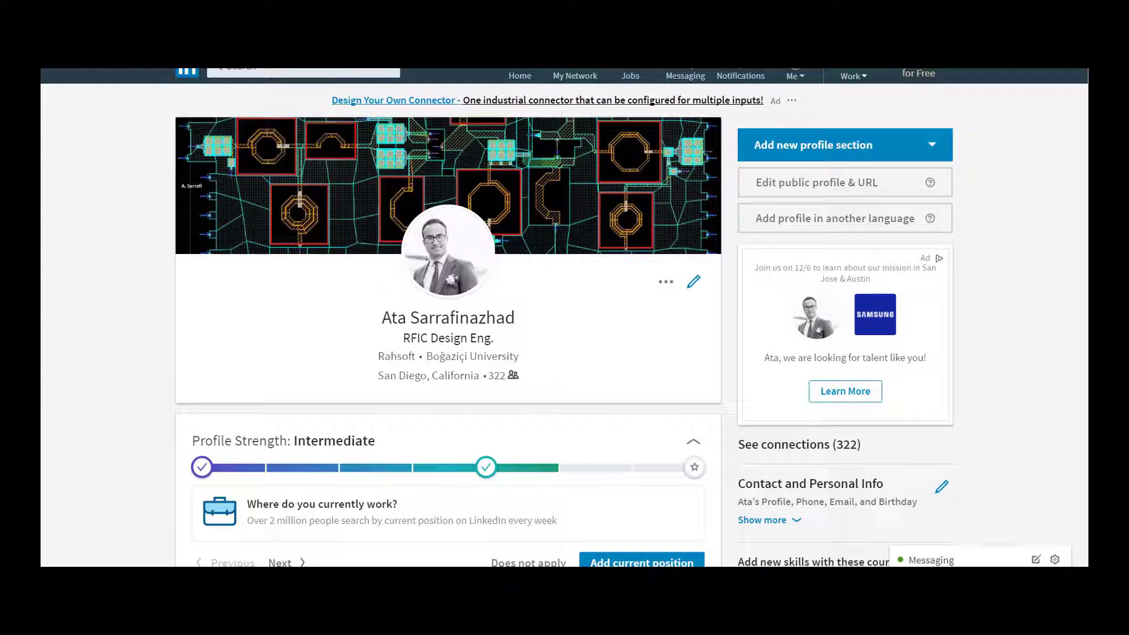
pyautogui.scroll(-3)
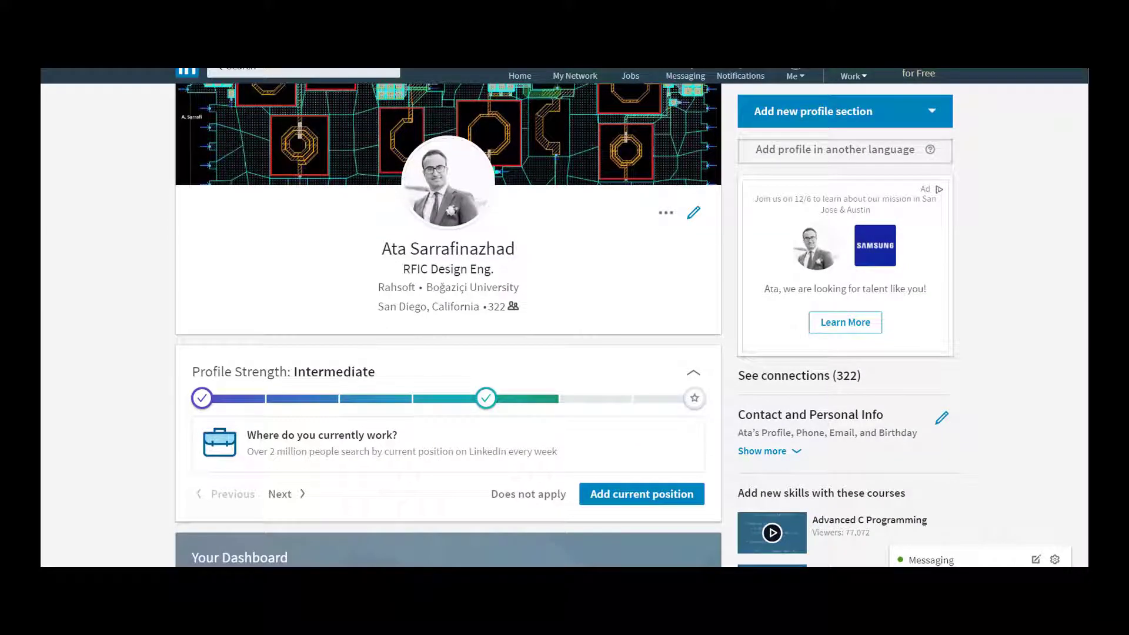
pyautogui.scroll(-3)
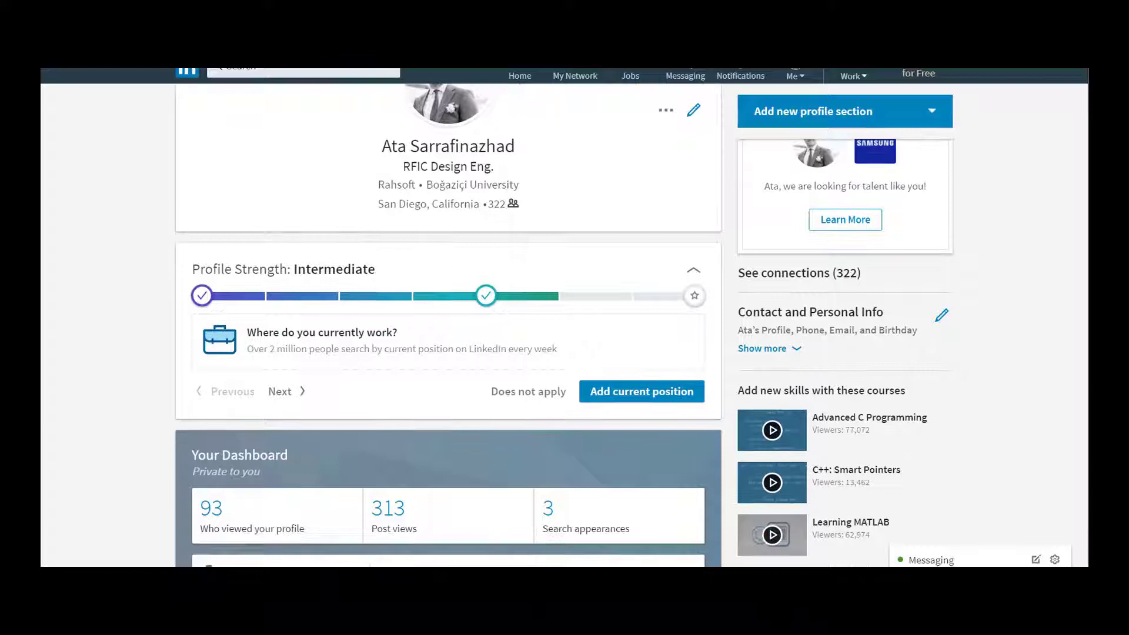
pyautogui.scroll(-3)
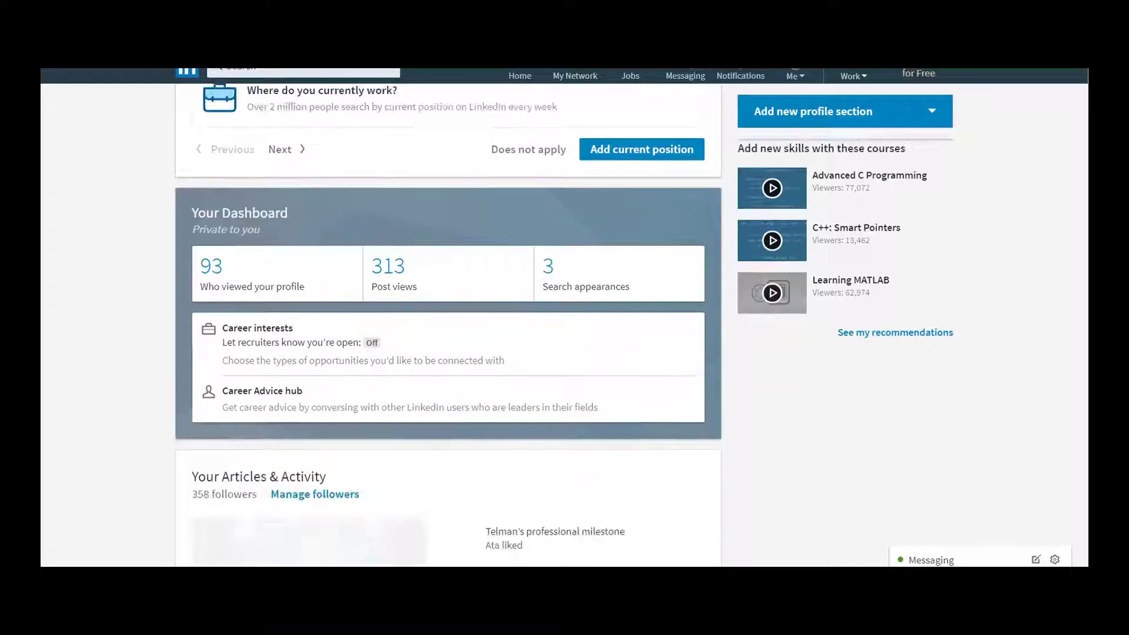
# Continue to the Experience section showing the RF Design Engineer/Instructor role at Rahsoft.
pyautogui.scroll(-3)
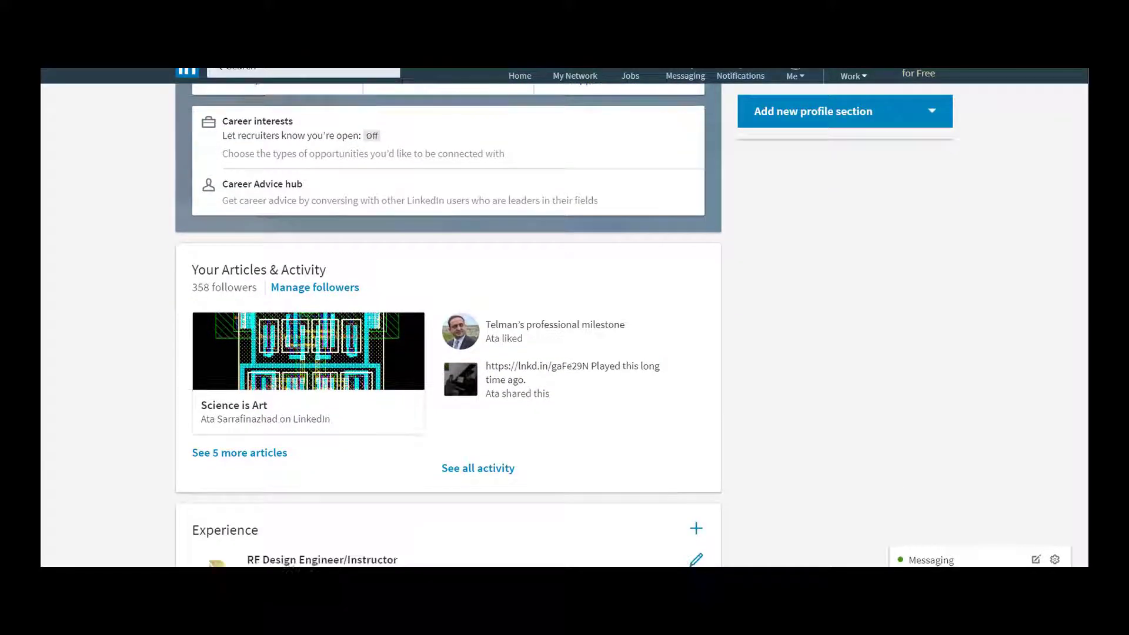
pyautogui.scroll(-3)
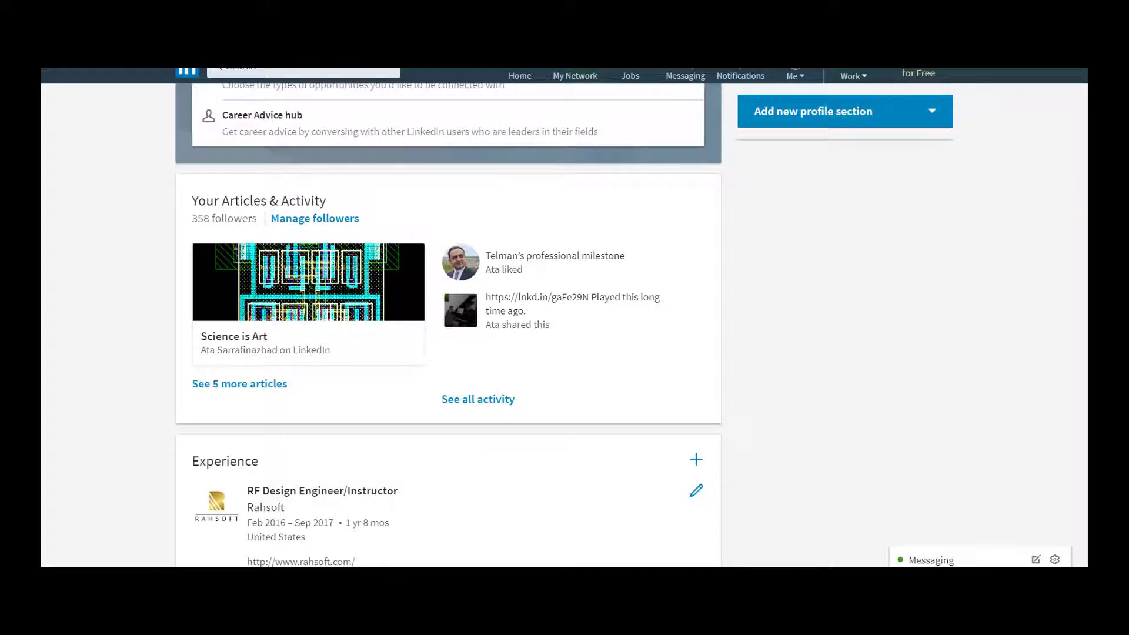
pyautogui.scroll(-3)
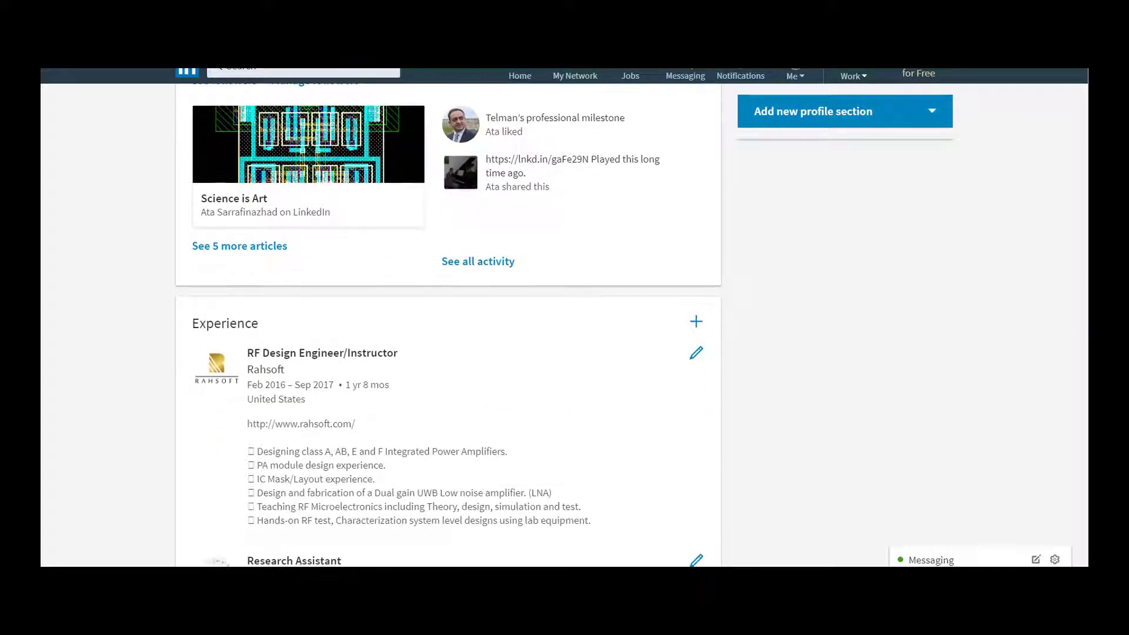
pyautogui.scroll(-3)
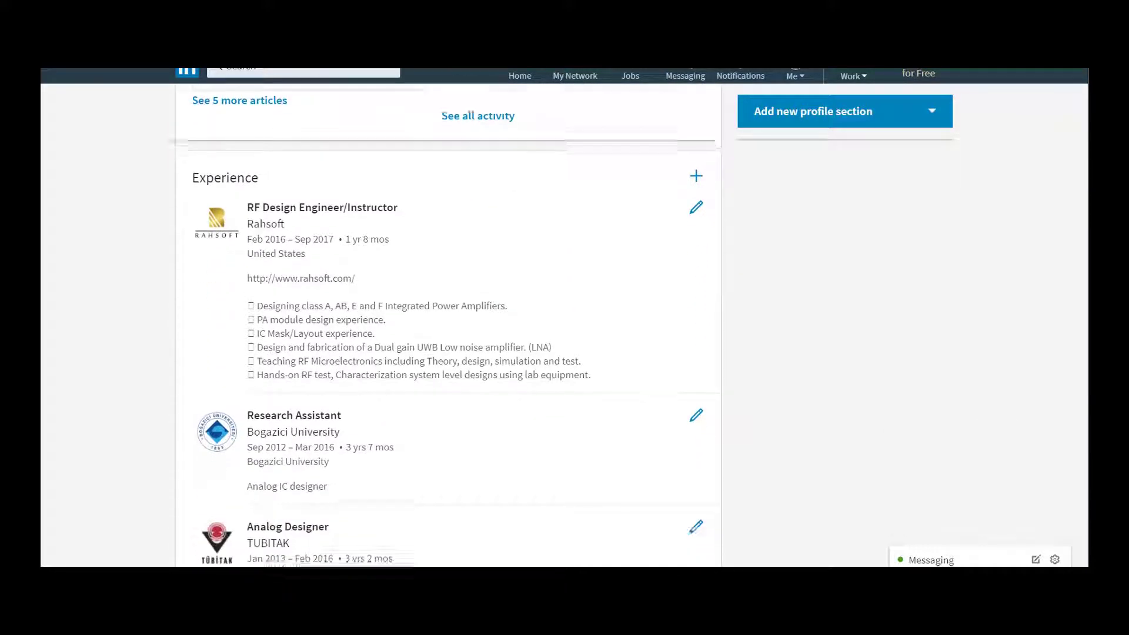
pyautogui.scroll(-3)
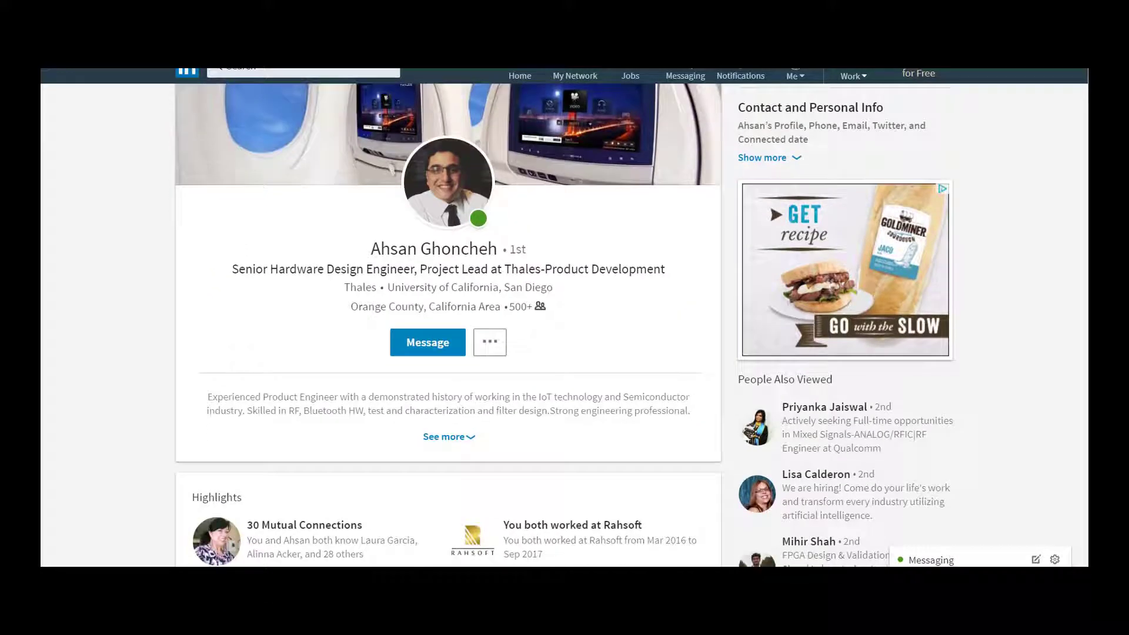
# Browse Ahsan Ghoncheh's LinkedIn profile through Highlights and Activity to his Thales and Rahsoft Advisory Board experience.
pyautogui.scroll(-3)
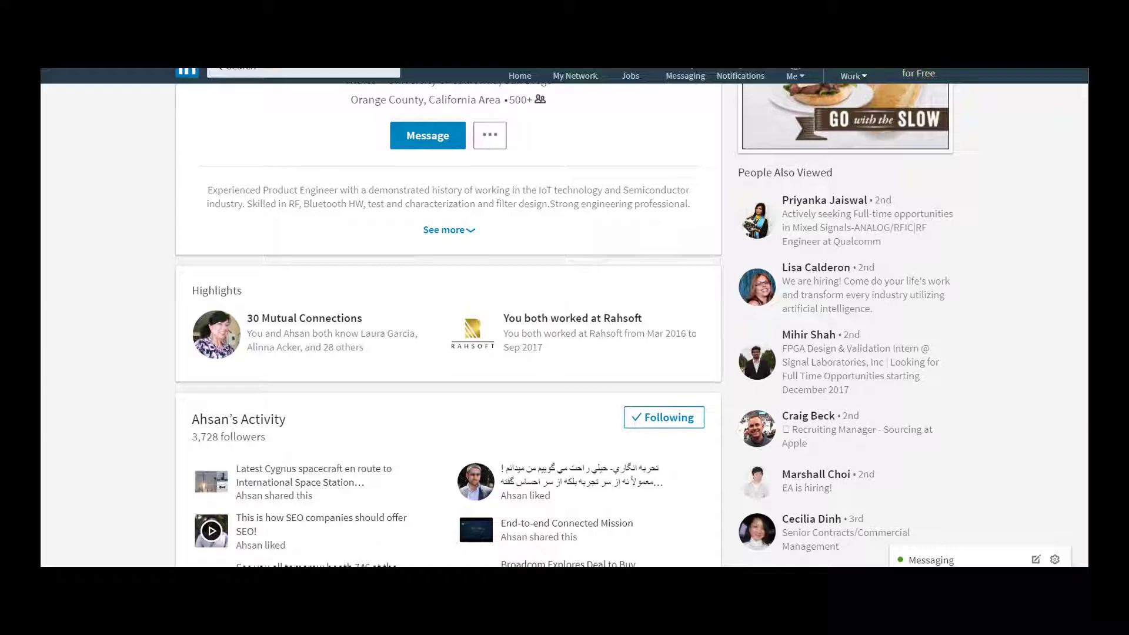
pyautogui.scroll(-3)
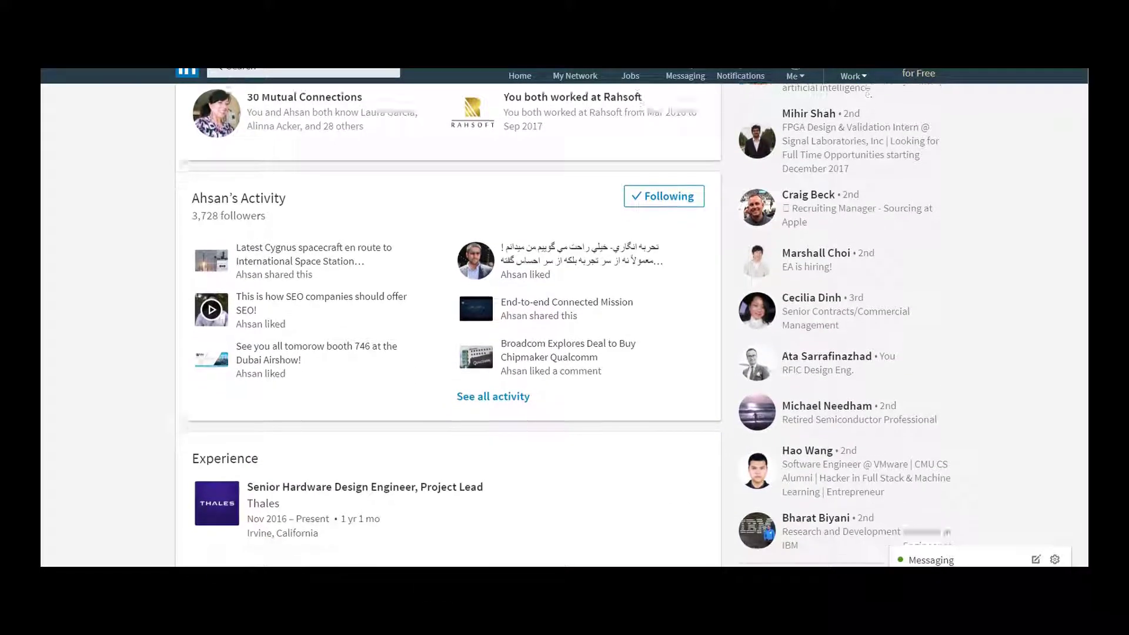
pyautogui.scroll(-3)
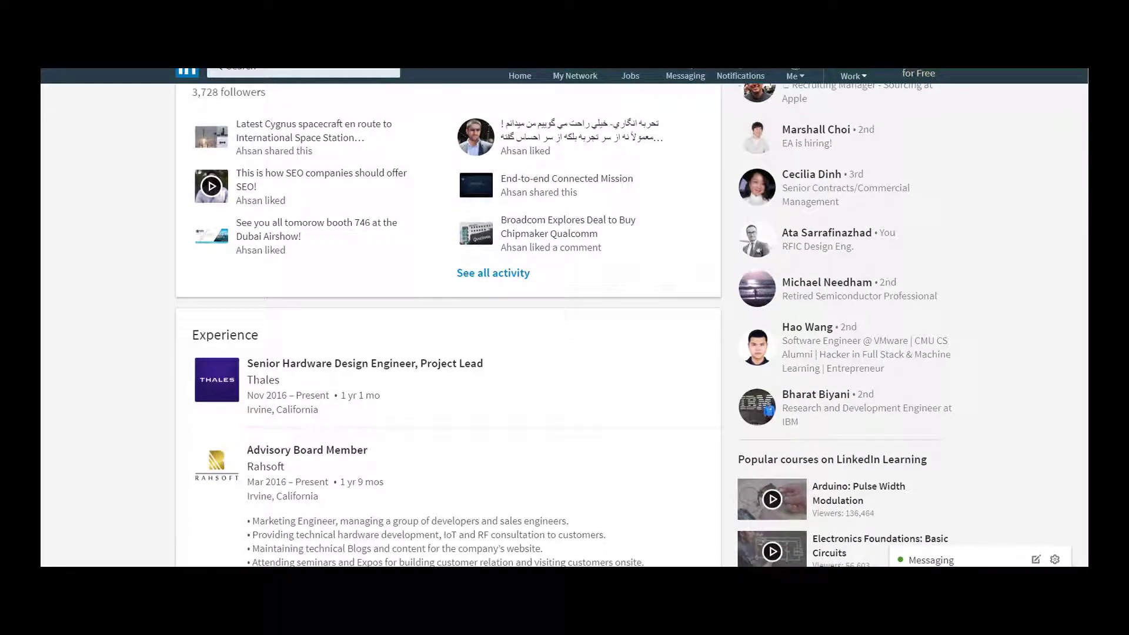
pyautogui.scroll(-3)
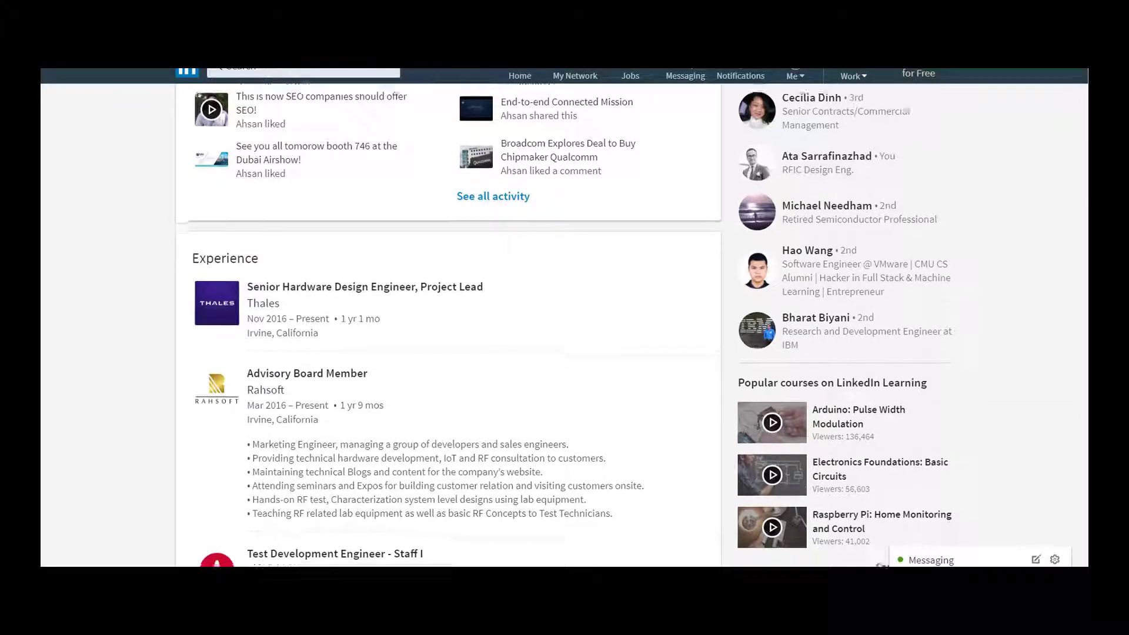
pyautogui.scroll(-3)
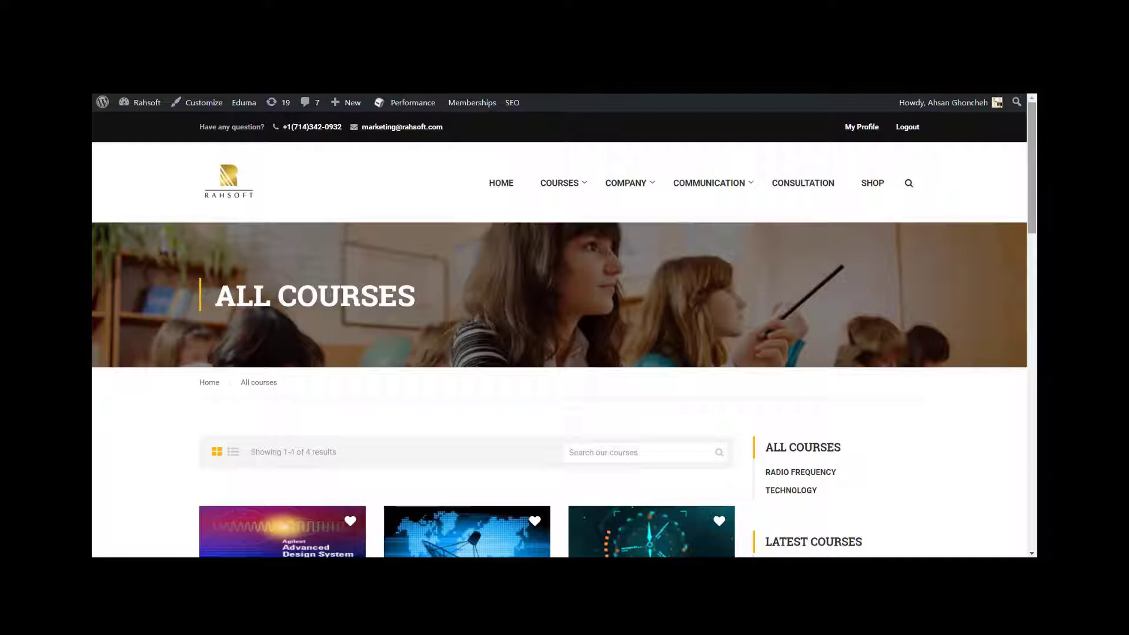
# Browse the All Courses catalog's four priced course cards down to RF Design Theory and Principles (RAHRF201).
pyautogui.scroll(-3)
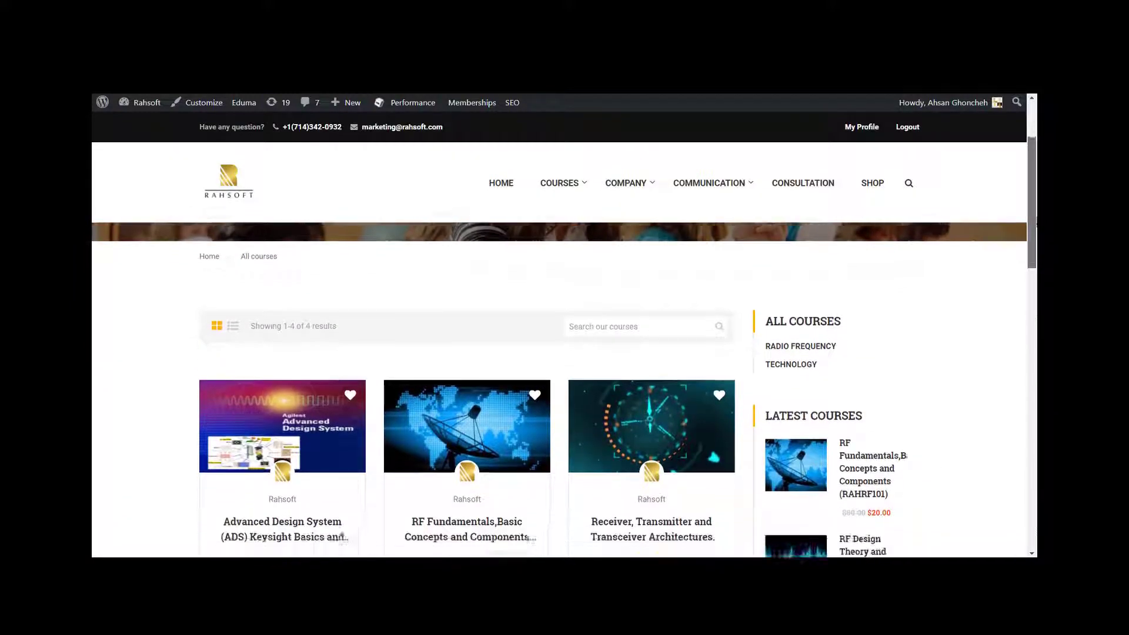
pyautogui.scroll(-3)
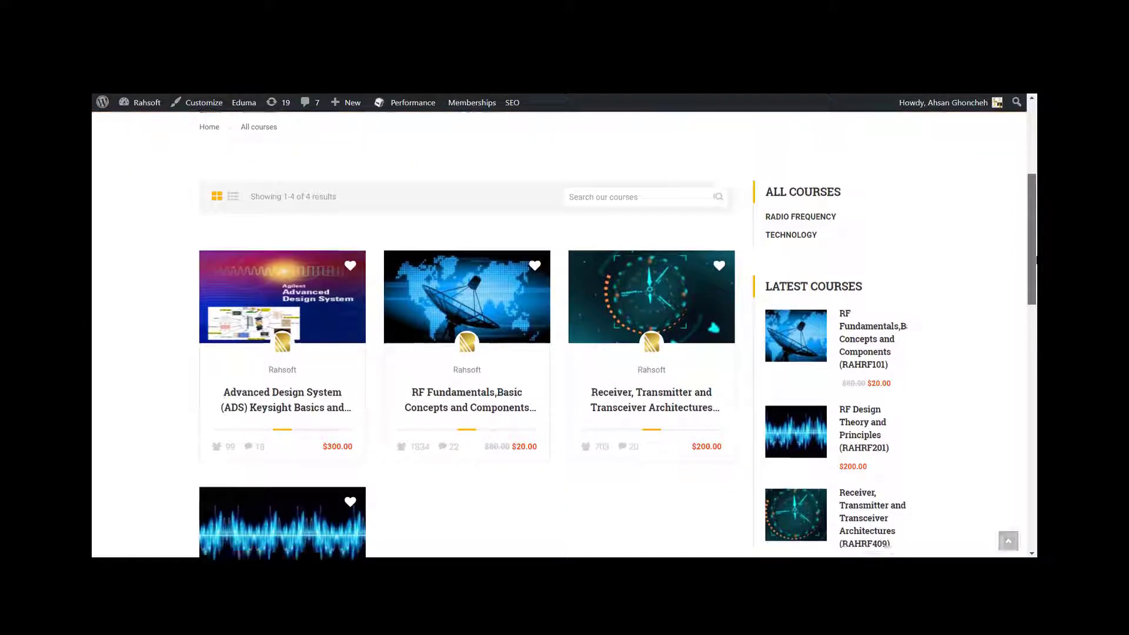
pyautogui.scroll(-3)
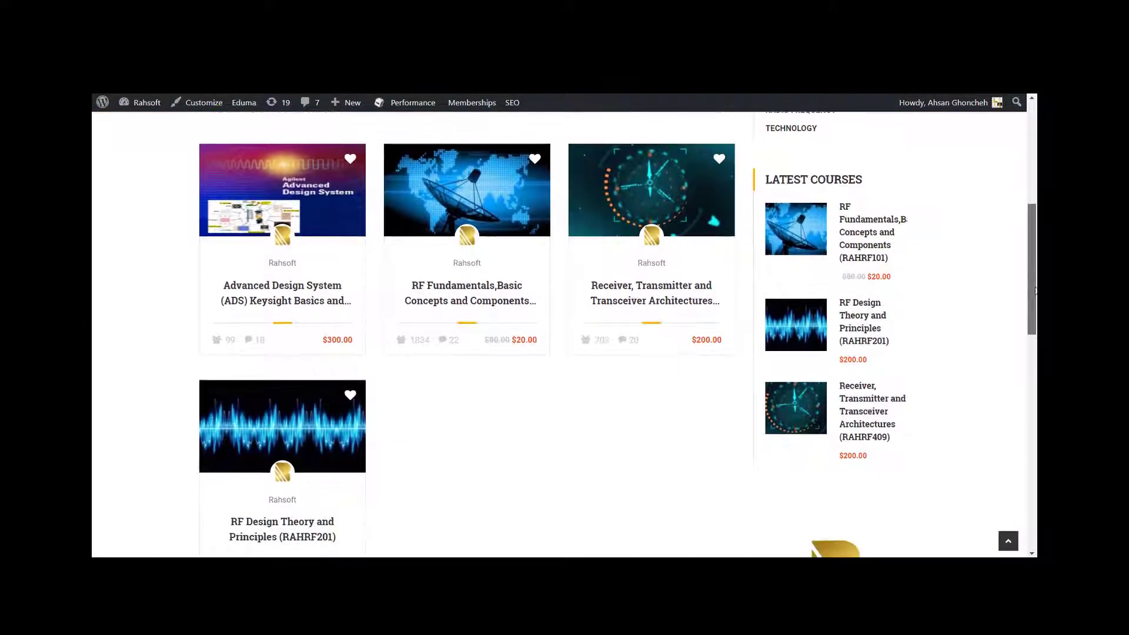
pyautogui.scroll(-3)
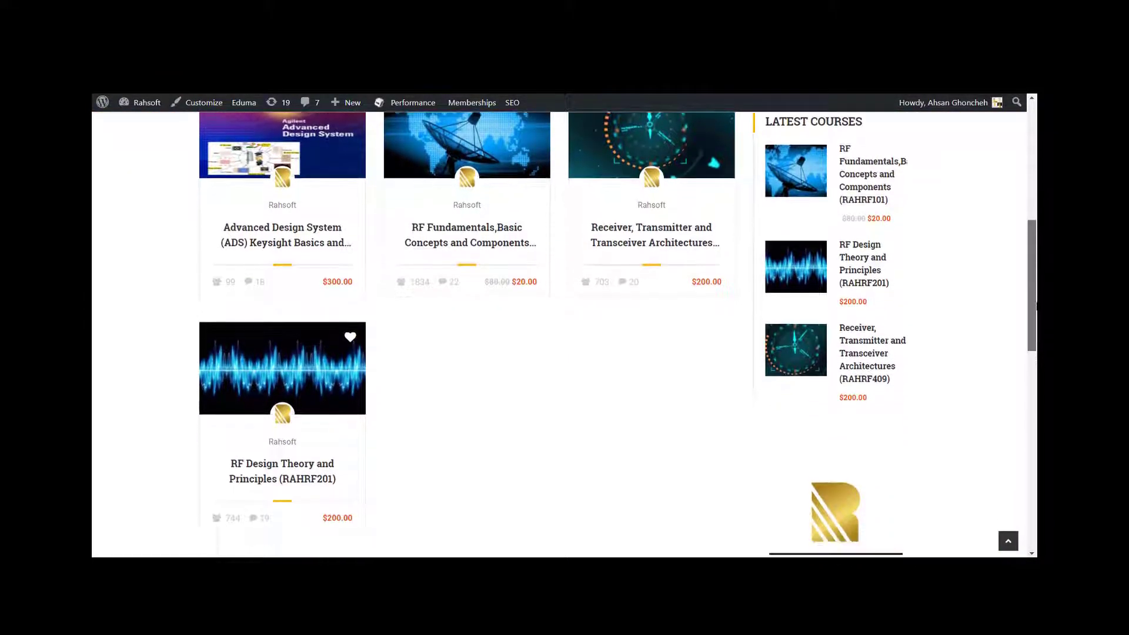
pyautogui.scroll(-3)
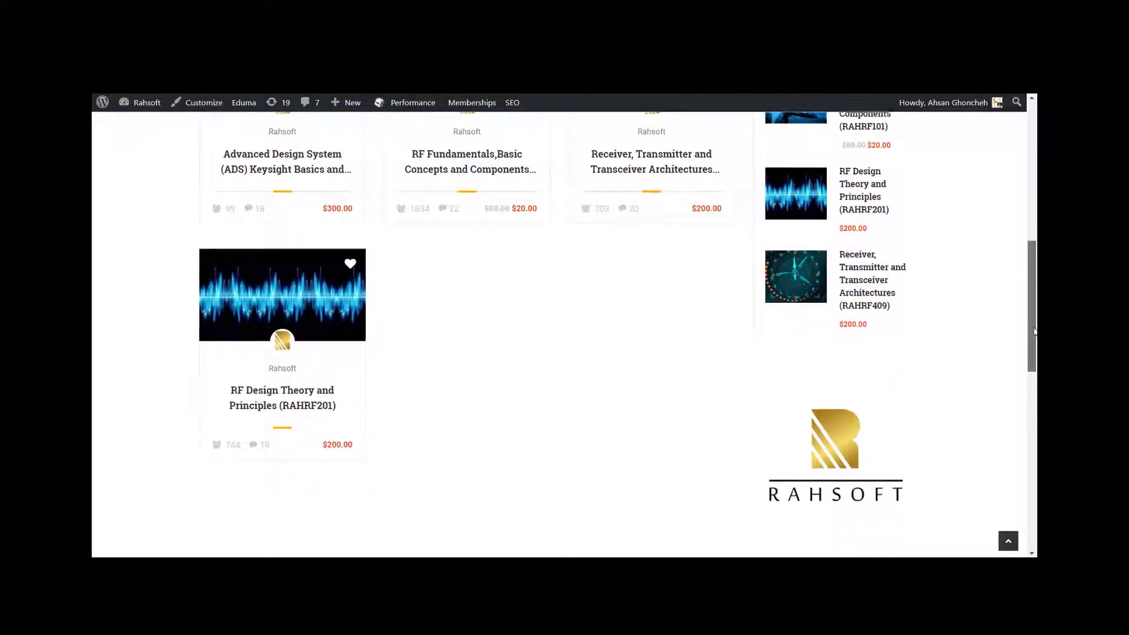
pyautogui.scroll(-3)
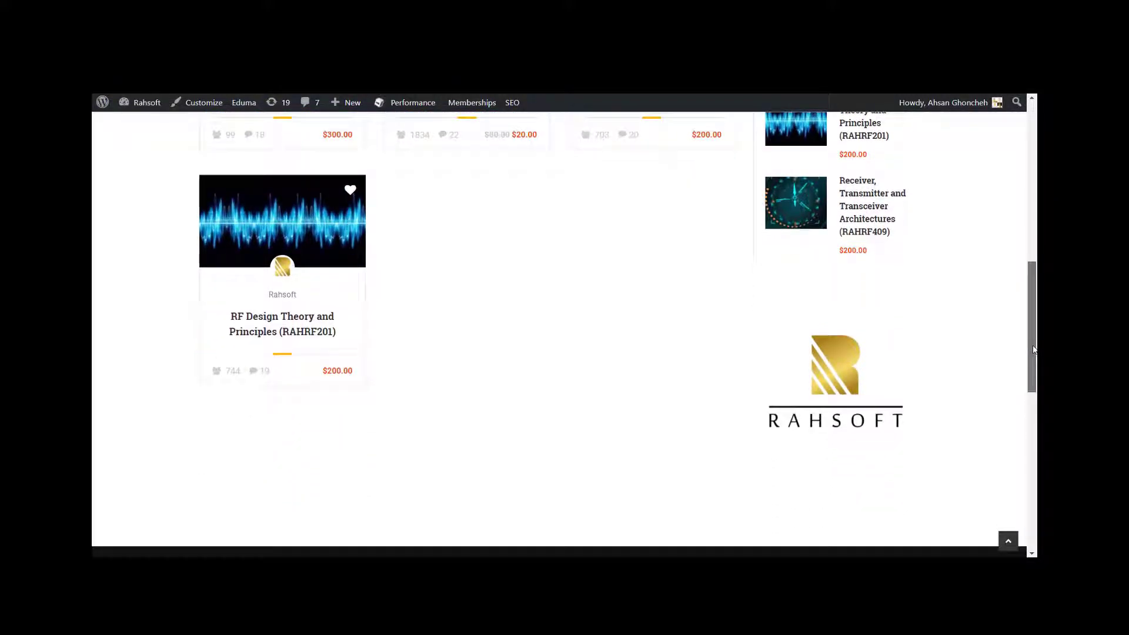